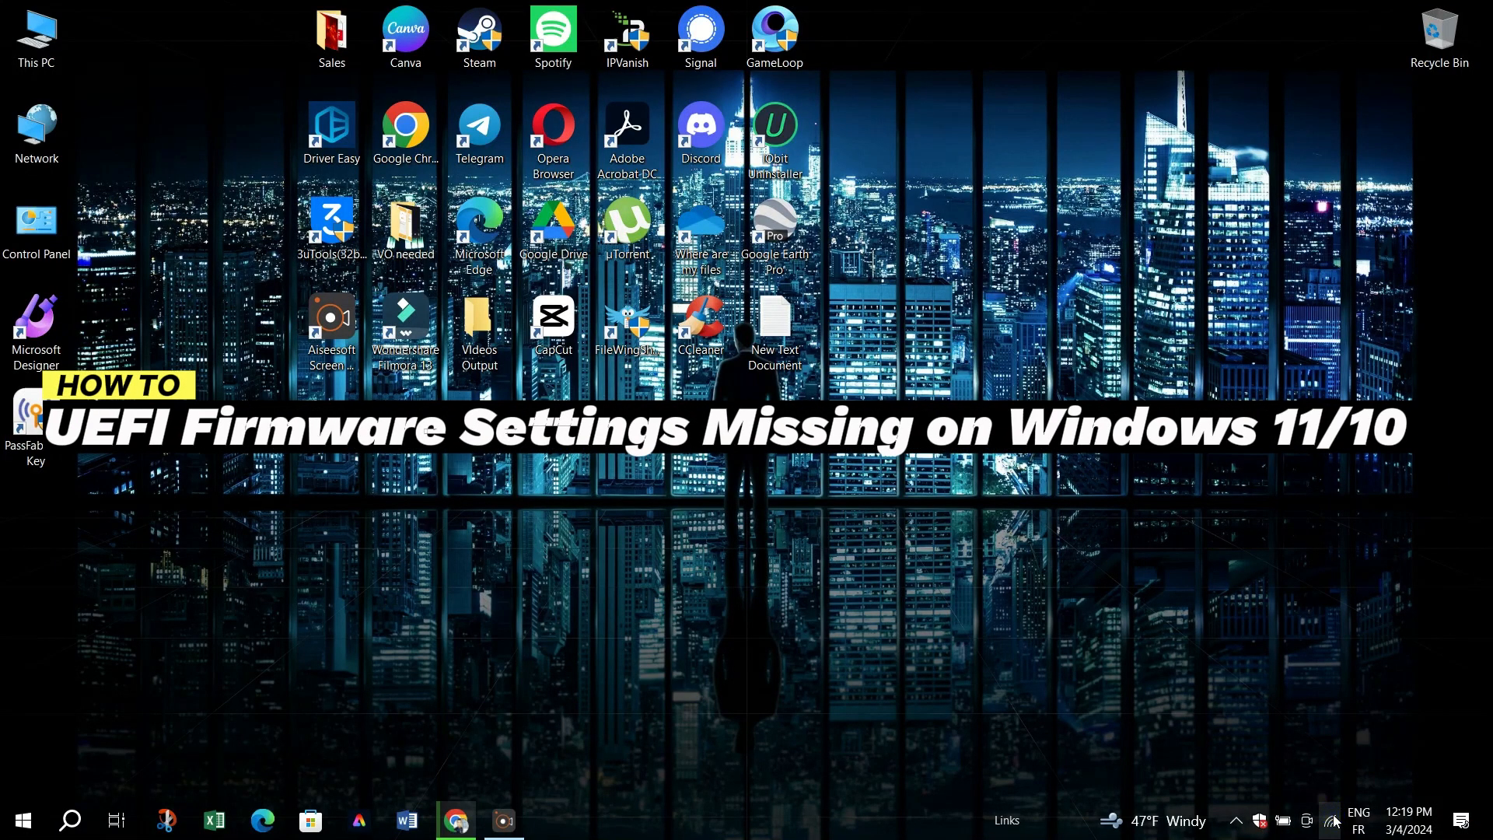
Check the Wi-Fi network list, search 'networ', then reopen an empty Windows search panel.
{"action": "left_click", "coordinate": [1331, 820]}
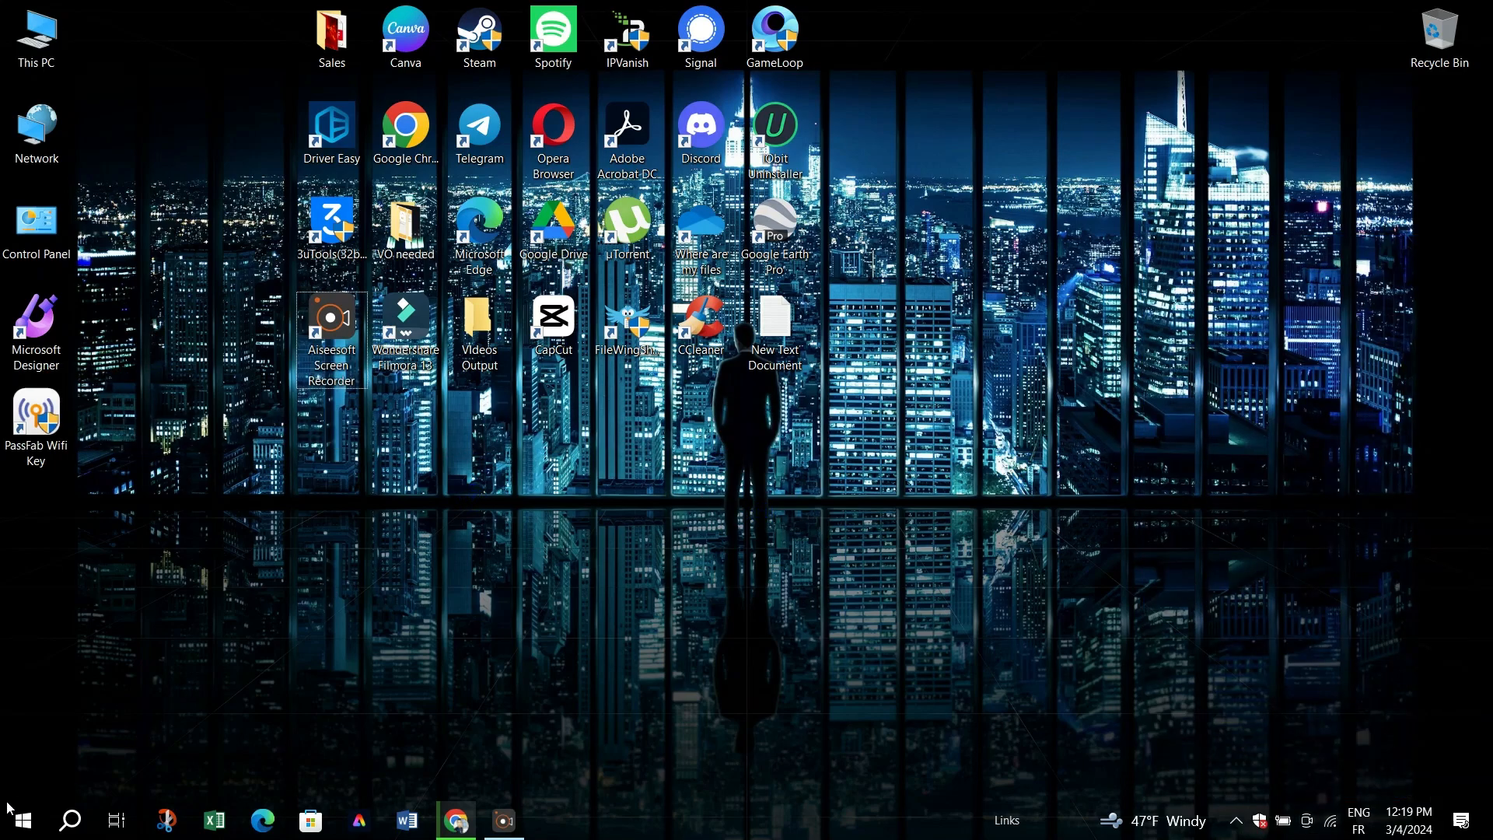
{"action": "left_click", "coordinate": [68, 819]}
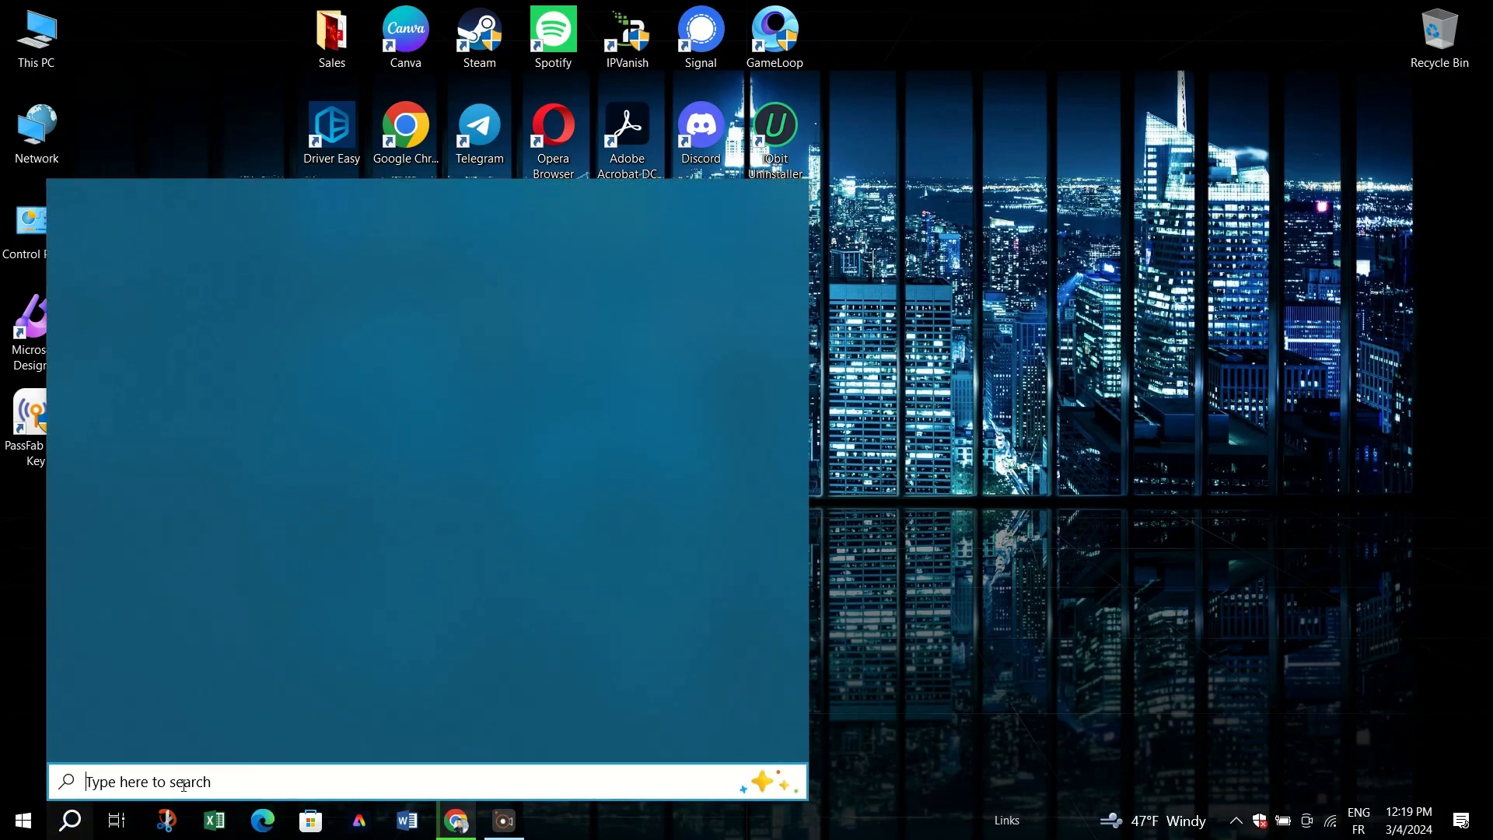
{"action": "type", "text": "networ"}
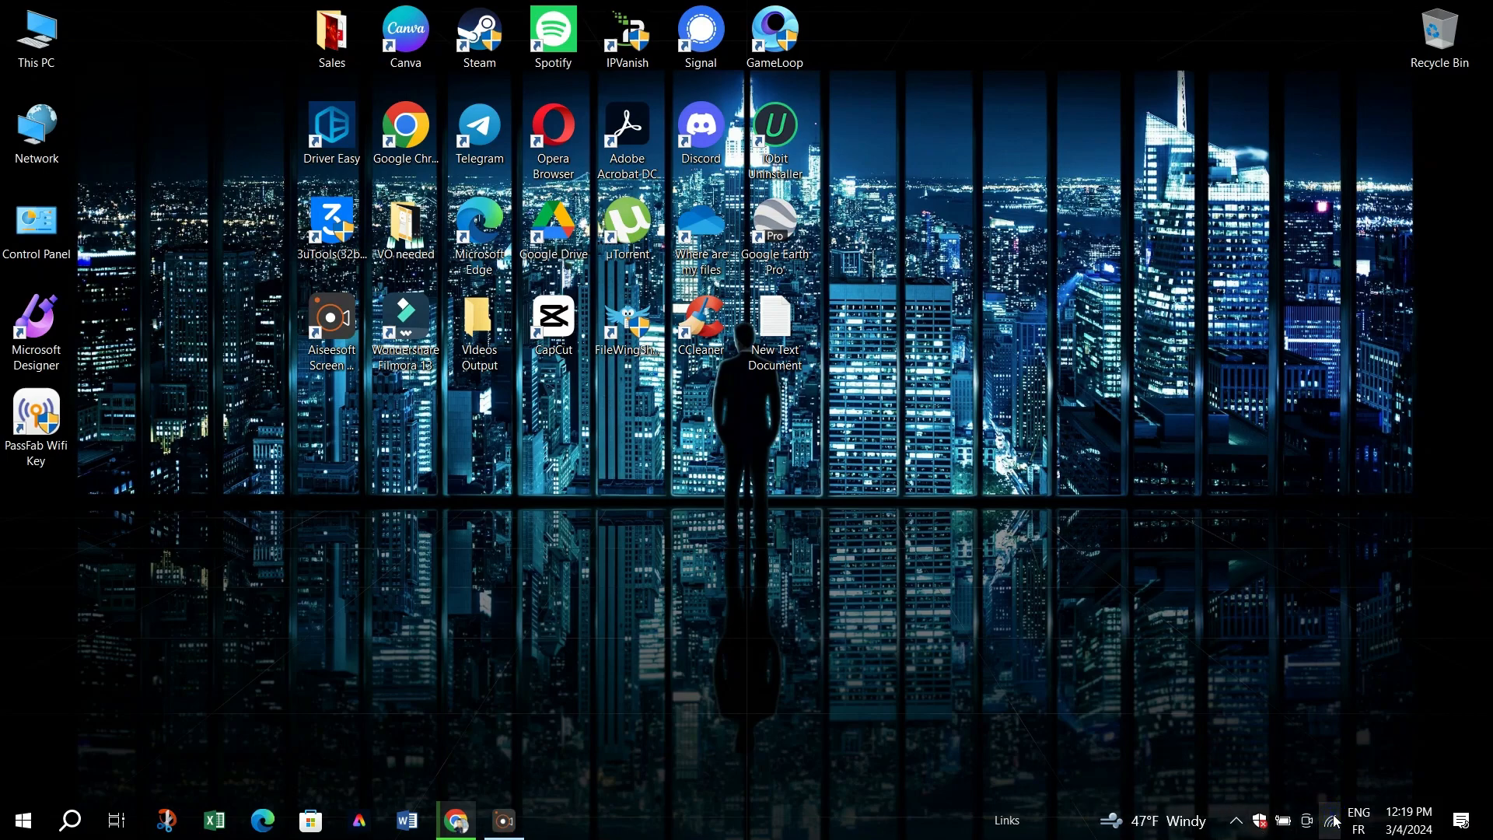
{"action": "left_click", "coordinate": [1332, 819]}
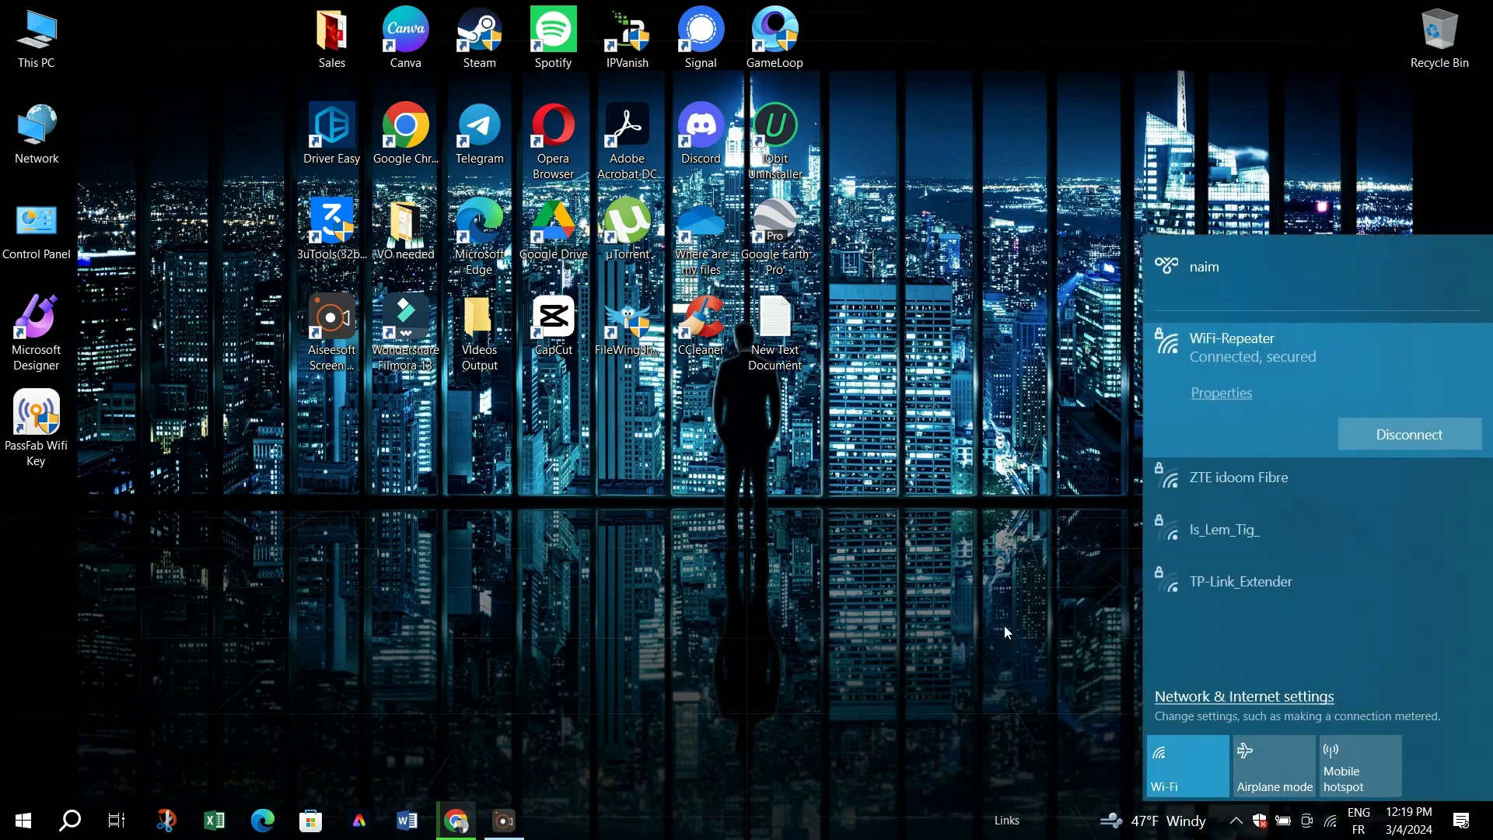
{"action": "left_click", "coordinate": [762, 514]}
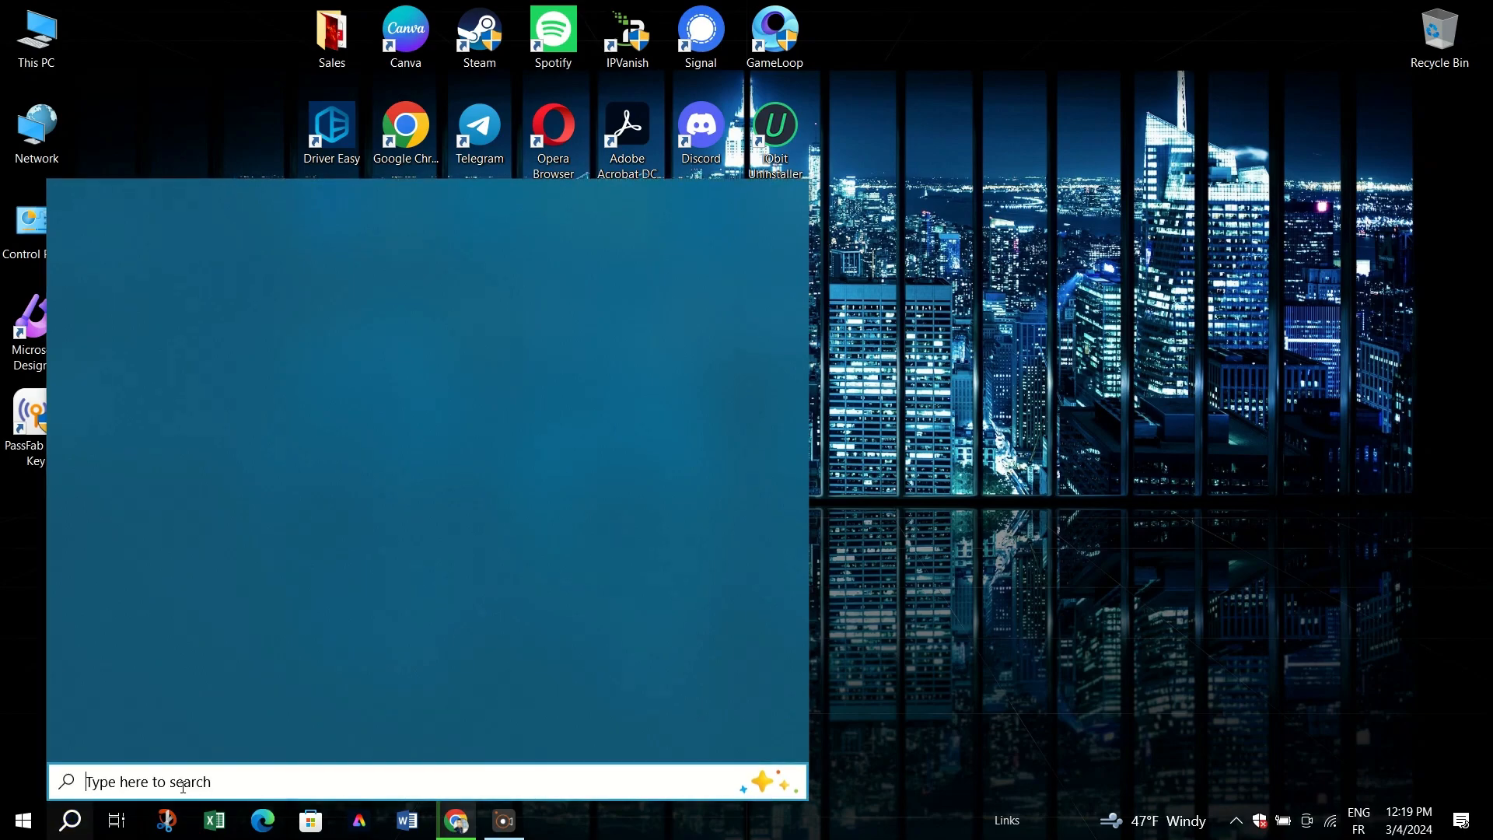
Search 'networ' and start the Internet Connections troubleshooter's problem detection.
{"action": "type", "text": "networ"}
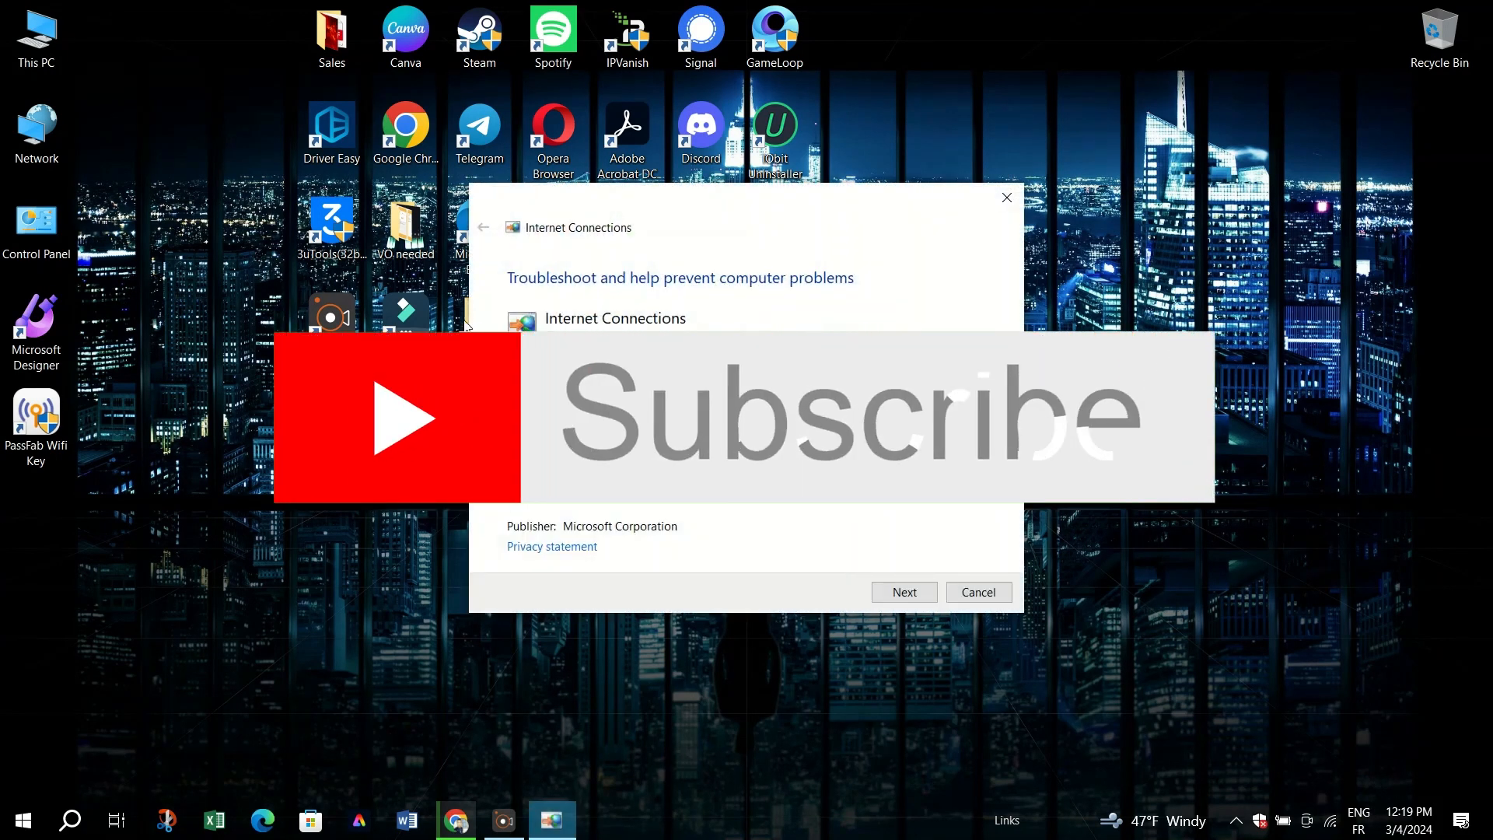
{"action": "left_click", "coordinate": [903, 591]}
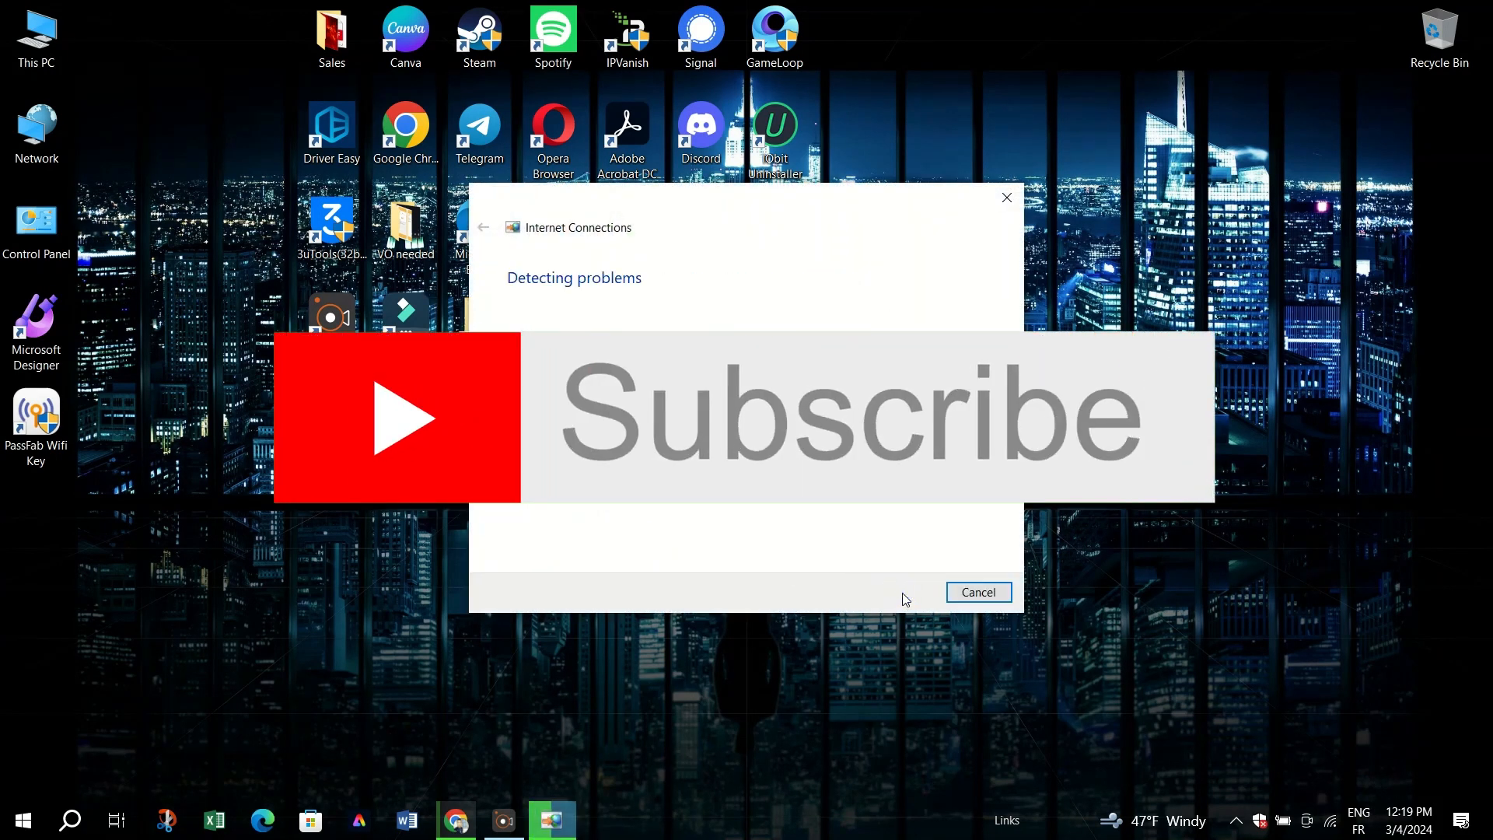